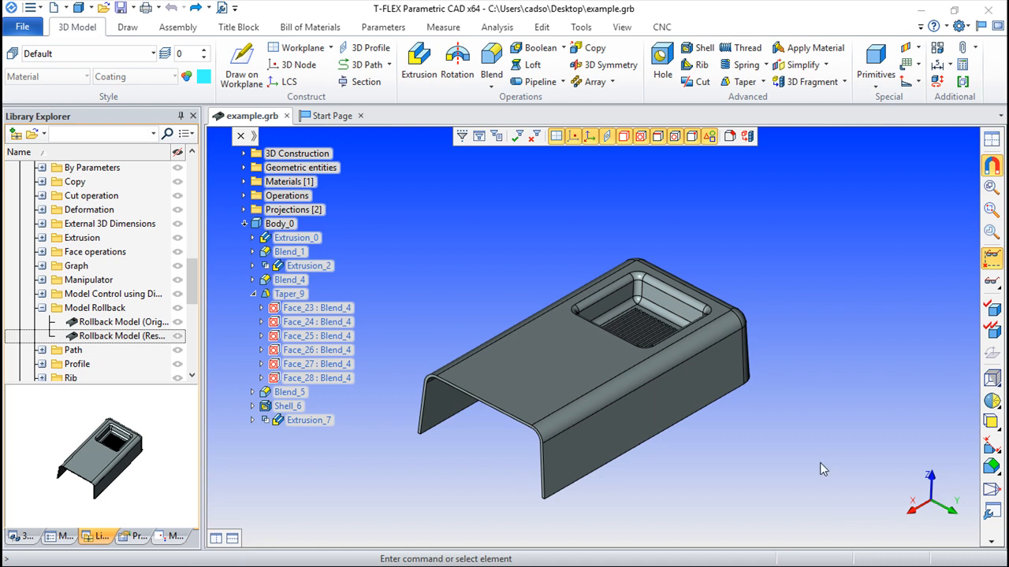
mouse_move(810, 444)
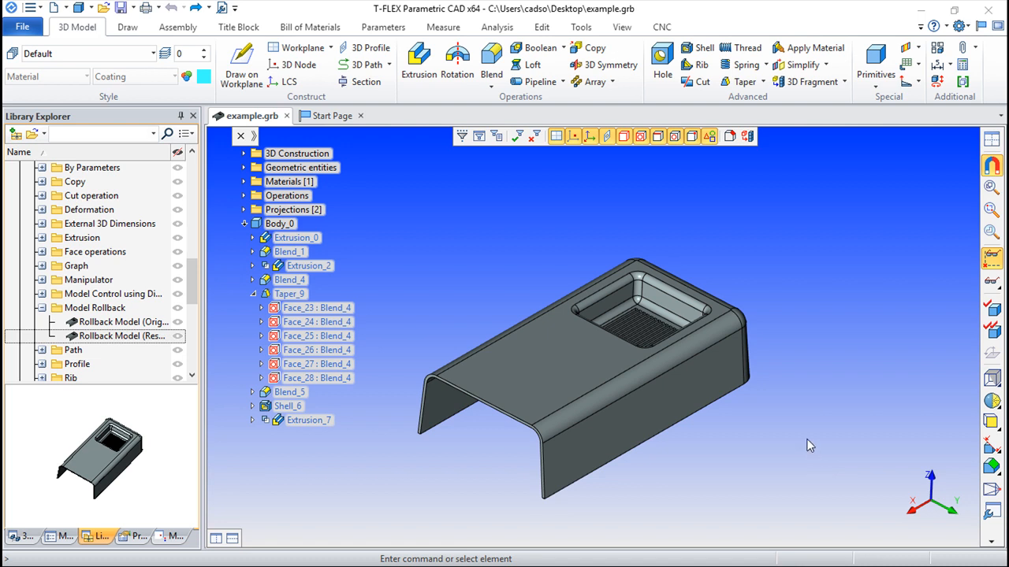
mouse_move(835, 416)
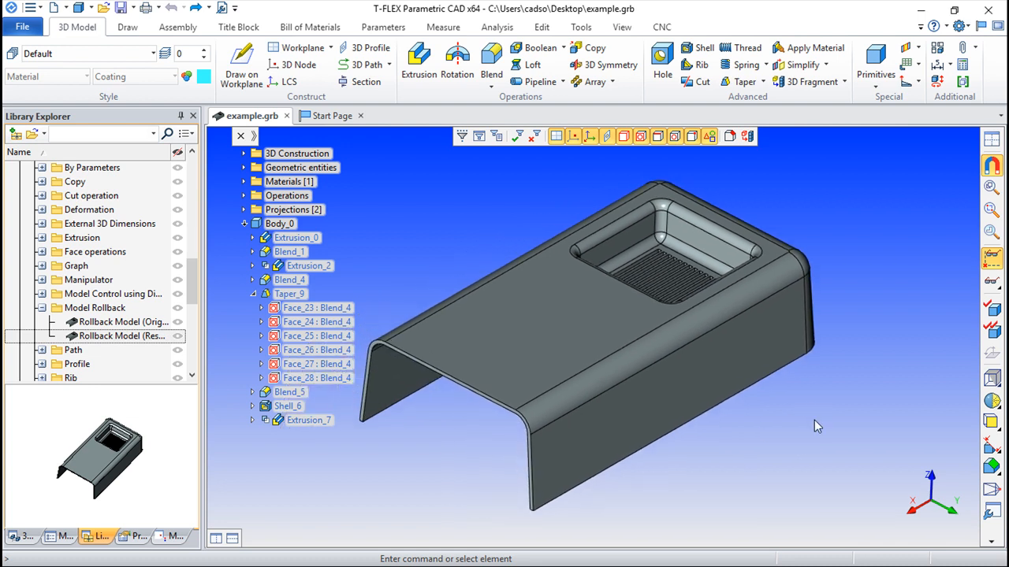
mouse_move(804, 423)
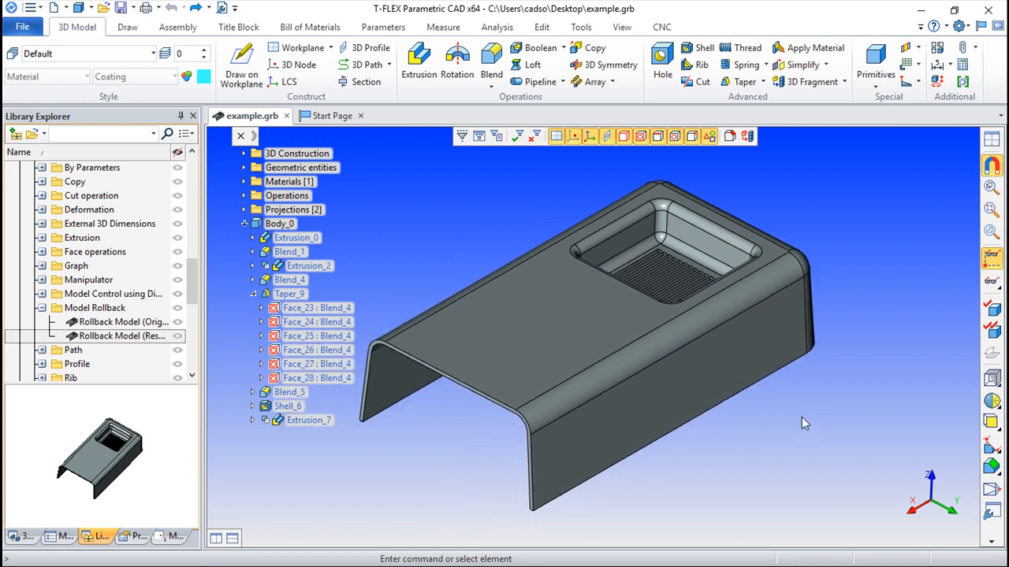
mouse_move(791, 416)
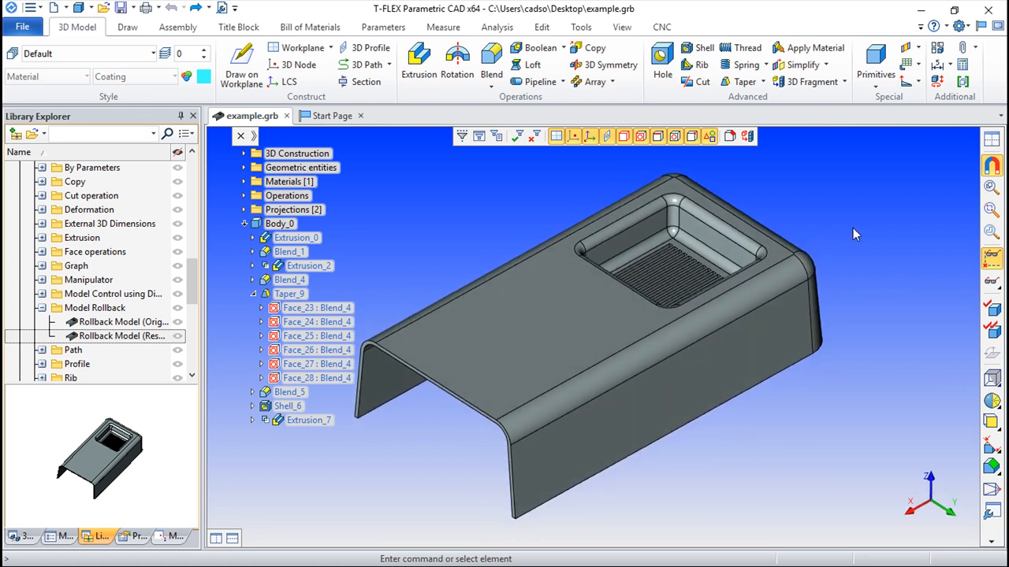
mouse_move(823, 236)
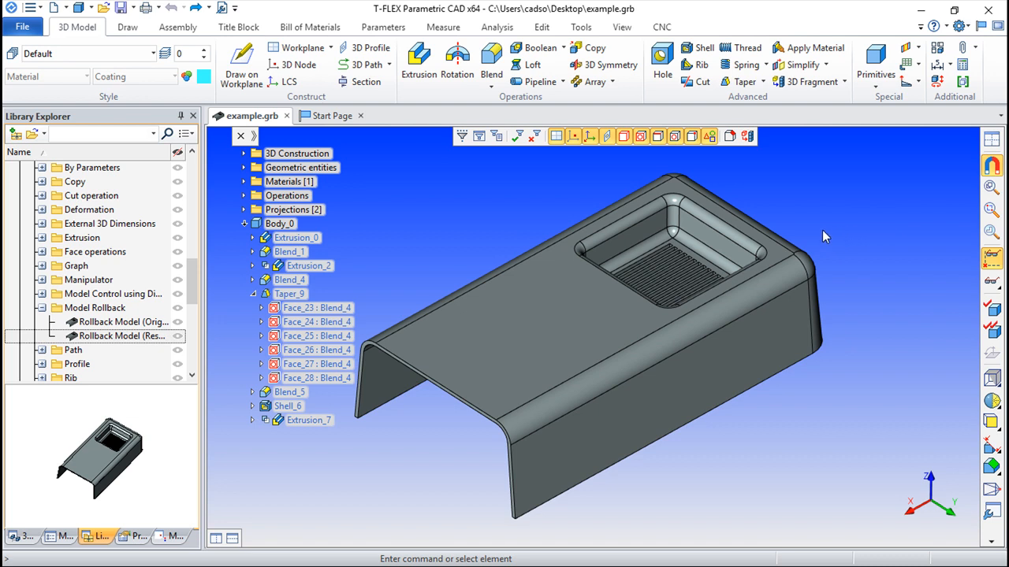
- Switch the left panel from Library Explorer to the Properties panel
click(134, 536)
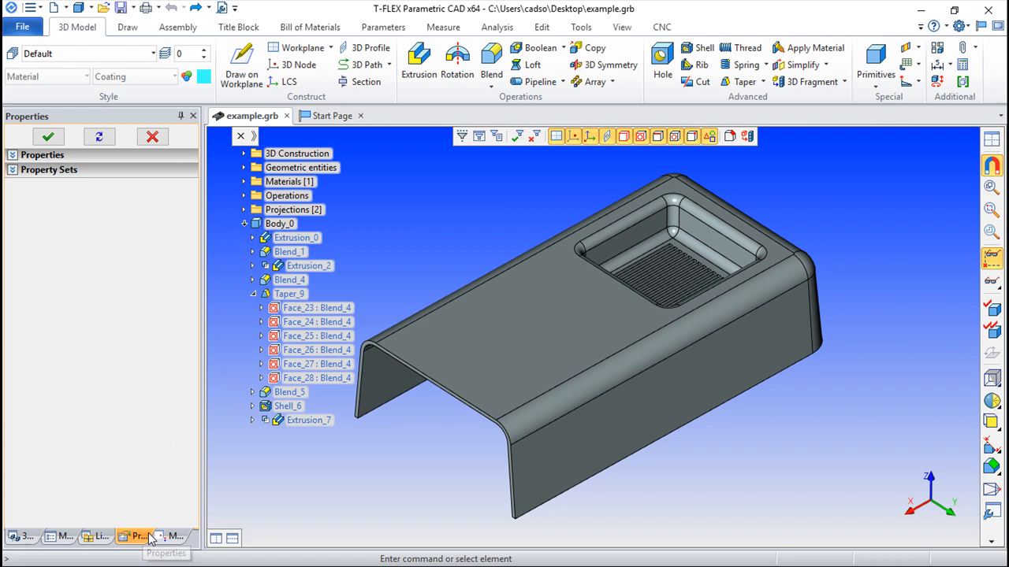
mouse_move(240, 512)
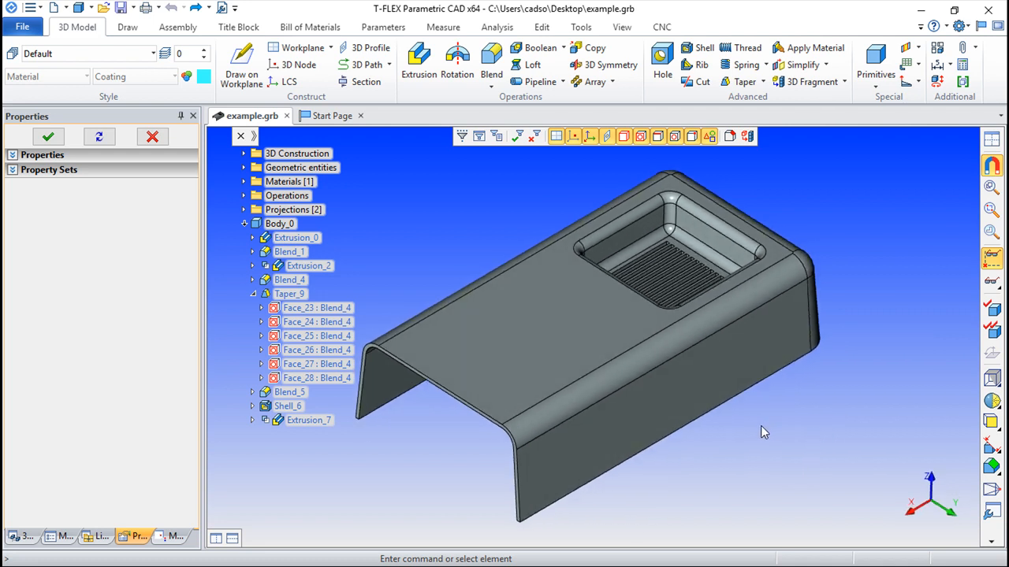
mouse_move(833, 346)
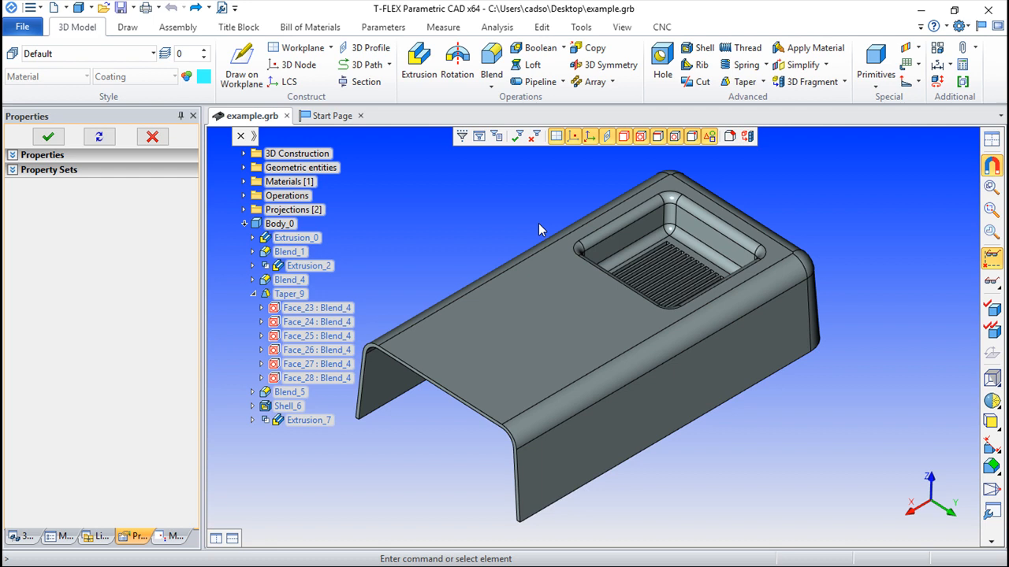
mouse_move(394, 239)
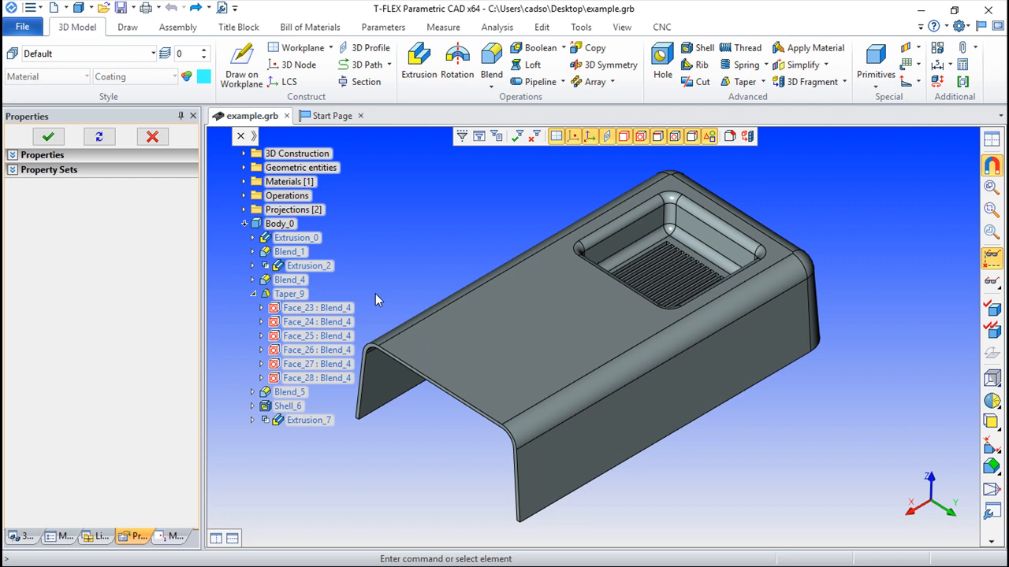
mouse_move(223, 209)
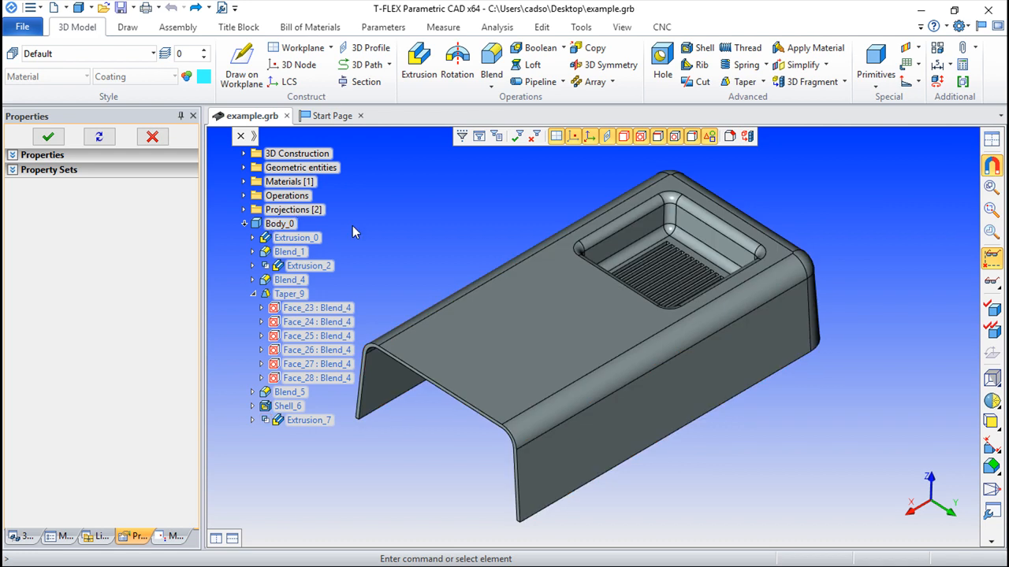
mouse_move(305, 315)
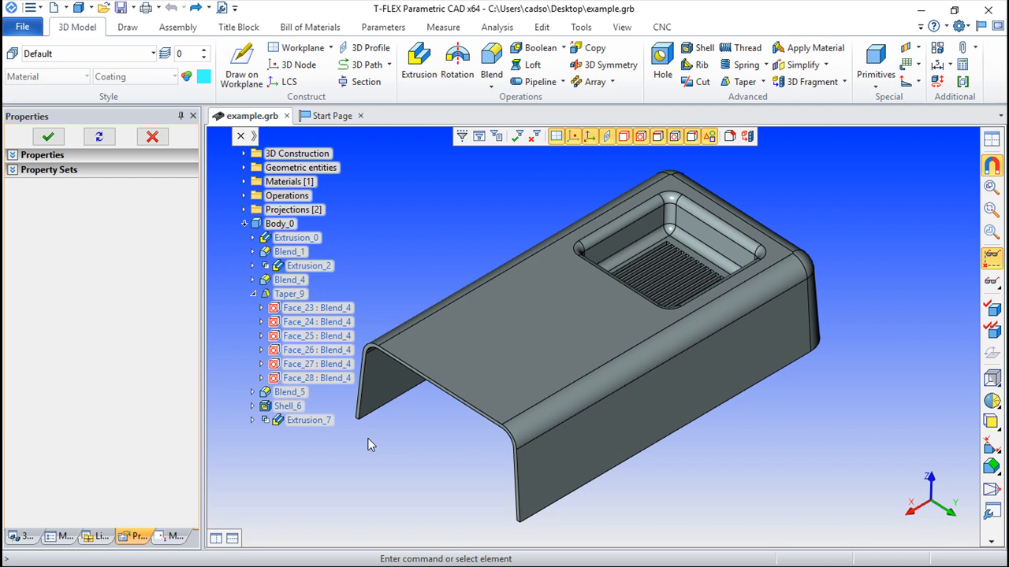
mouse_move(331, 388)
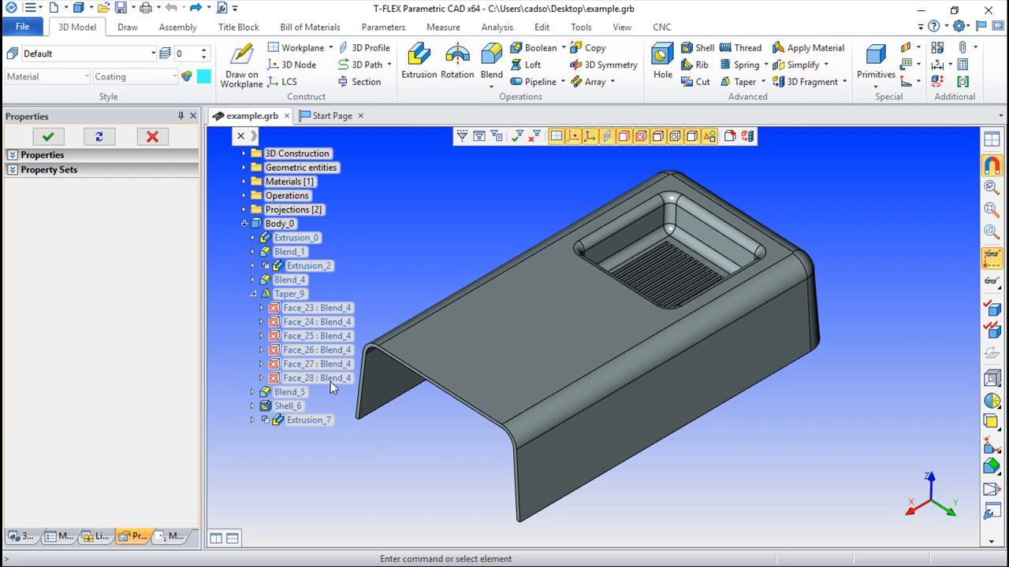
mouse_move(330, 312)
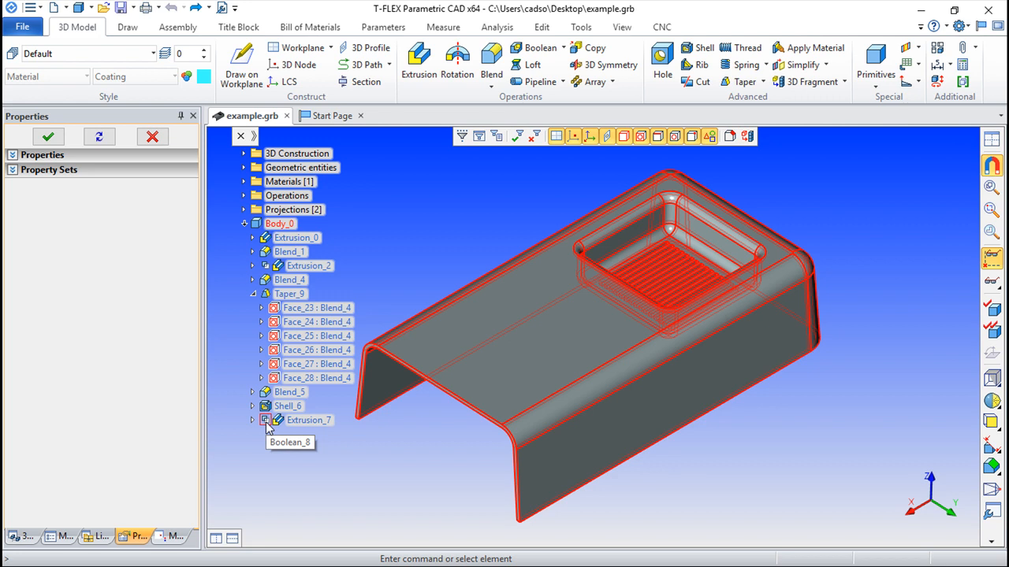
mouse_move(268, 425)
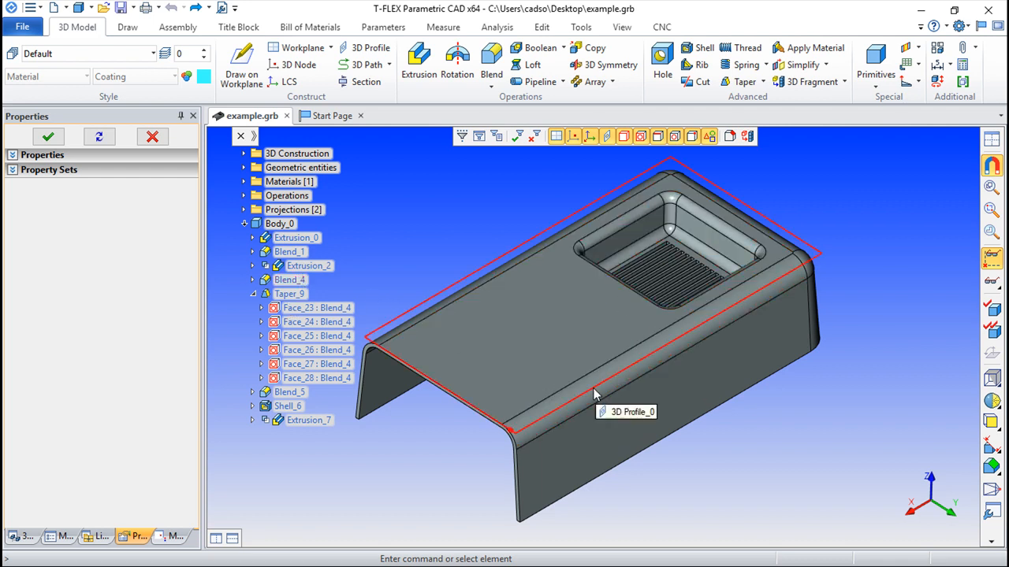
mouse_move(607, 394)
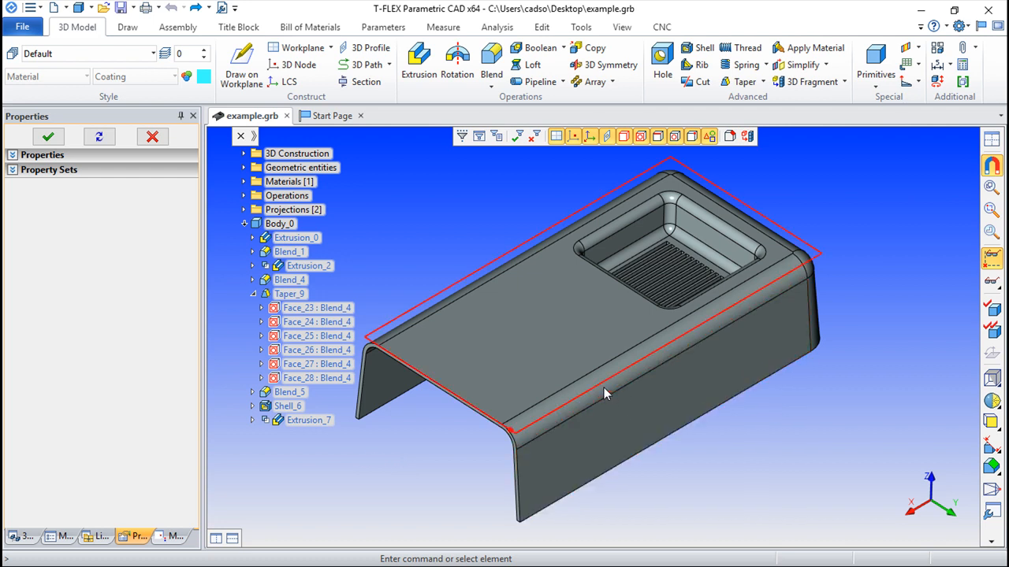
mouse_move(687, 372)
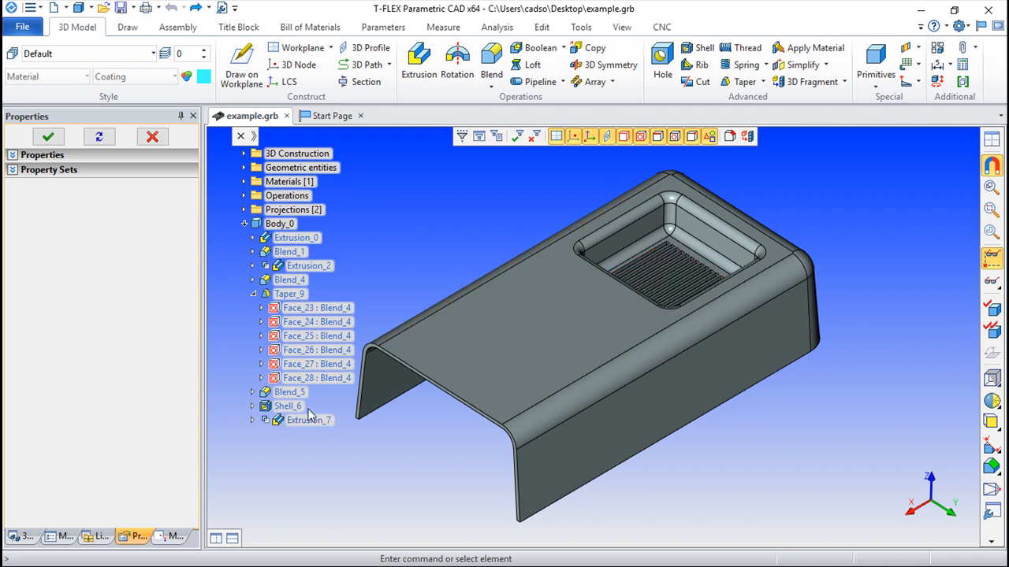
- Highlight Blend_4, Blend_1 and Blend_5 in the tree, then bring up Blend_5's context menu
click(290, 281)
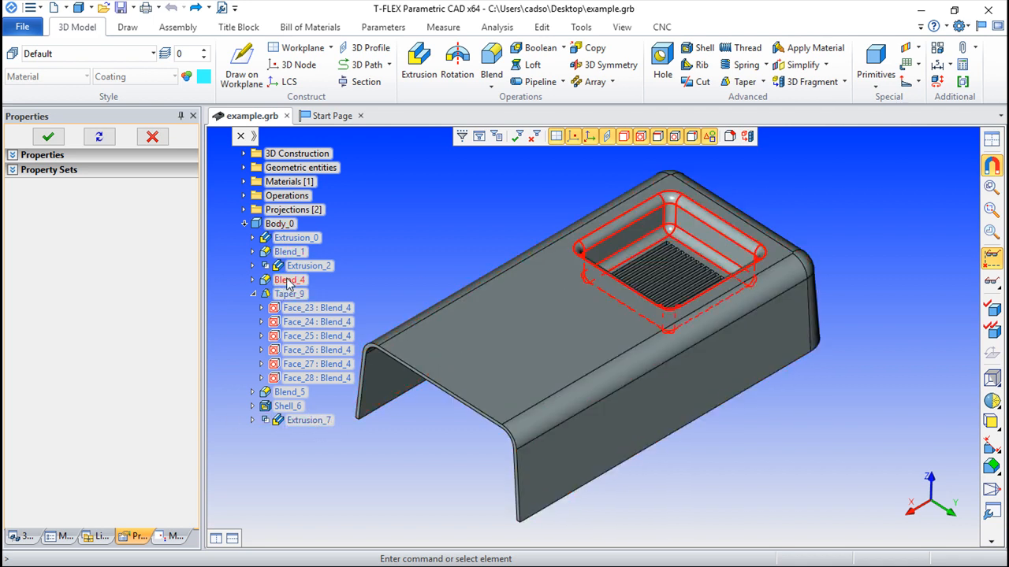
click(290, 253)
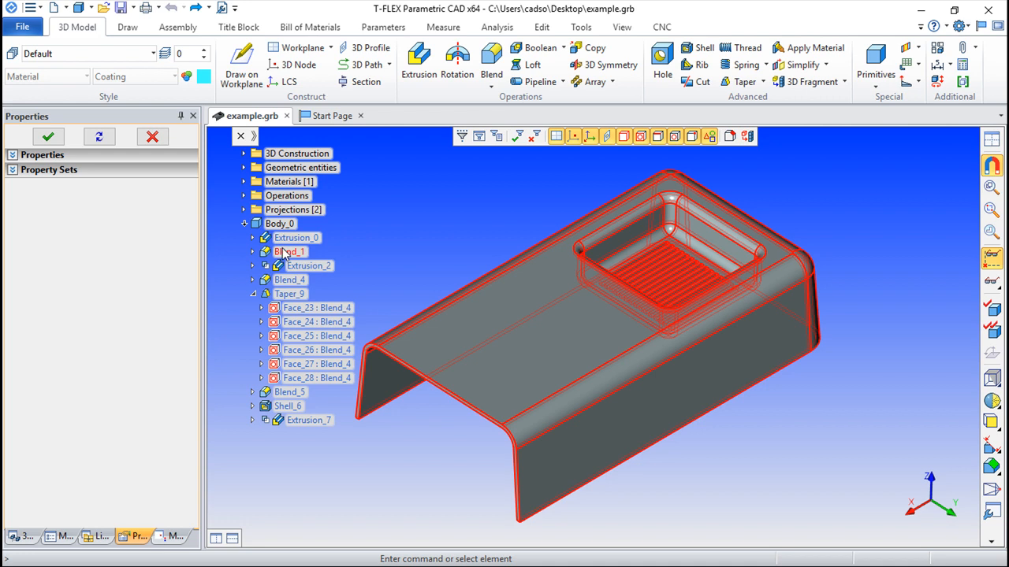
click(290, 391)
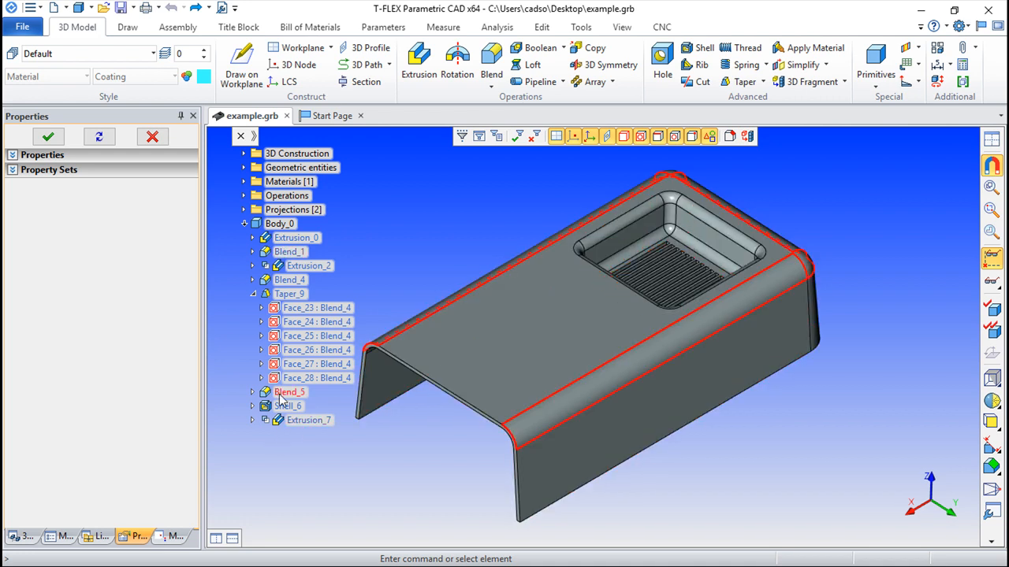
right_click(290, 391)
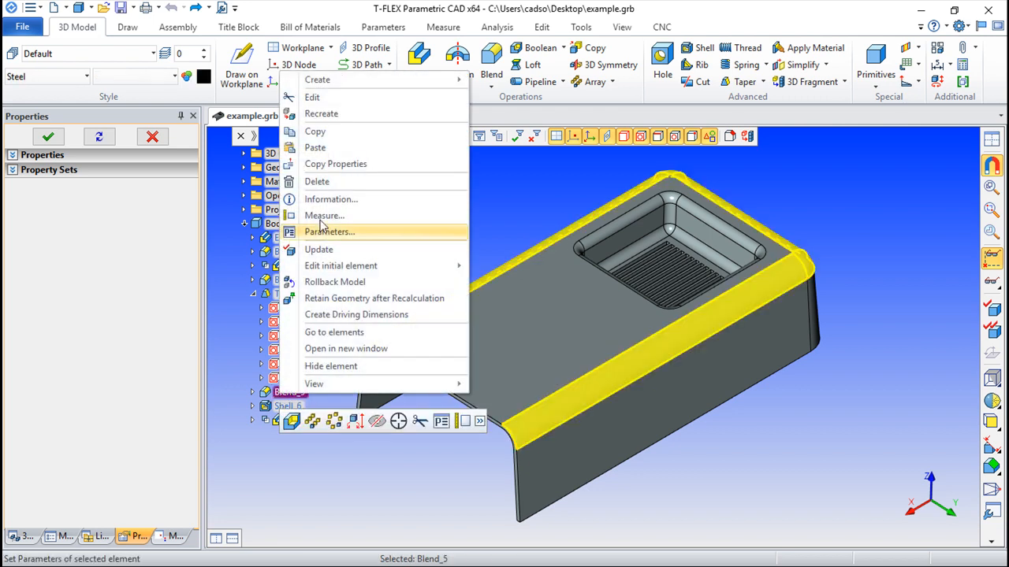
- Edit Blend_5, confirm editing the older blend, and keep its 5 mm edge radius
click(312, 98)
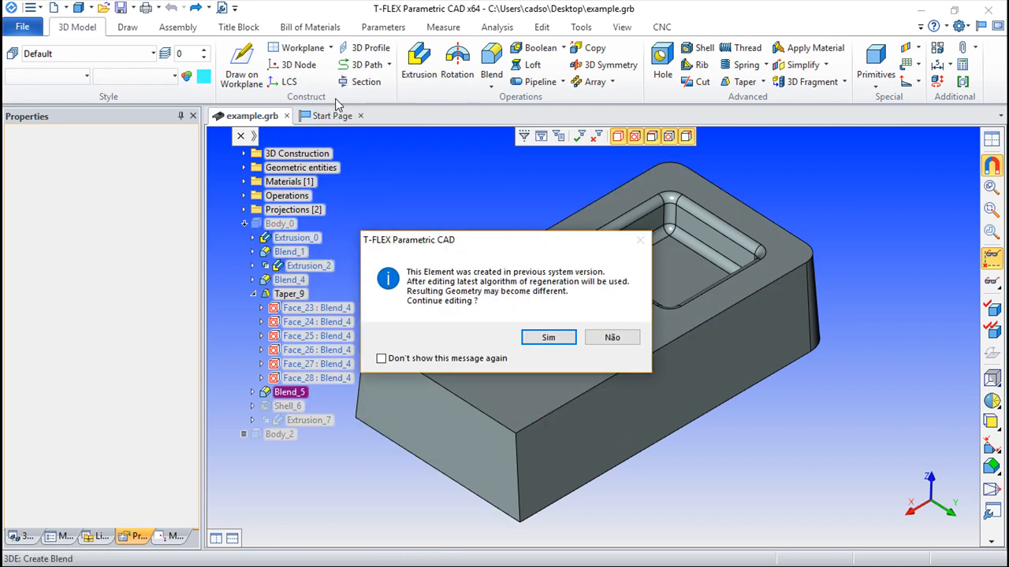
click(548, 337)
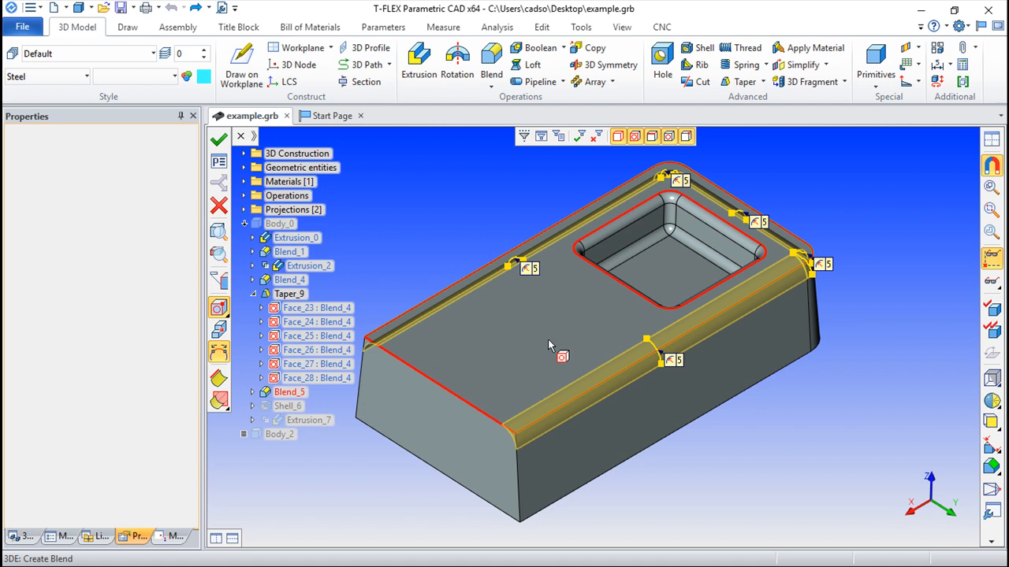
click(492, 65)
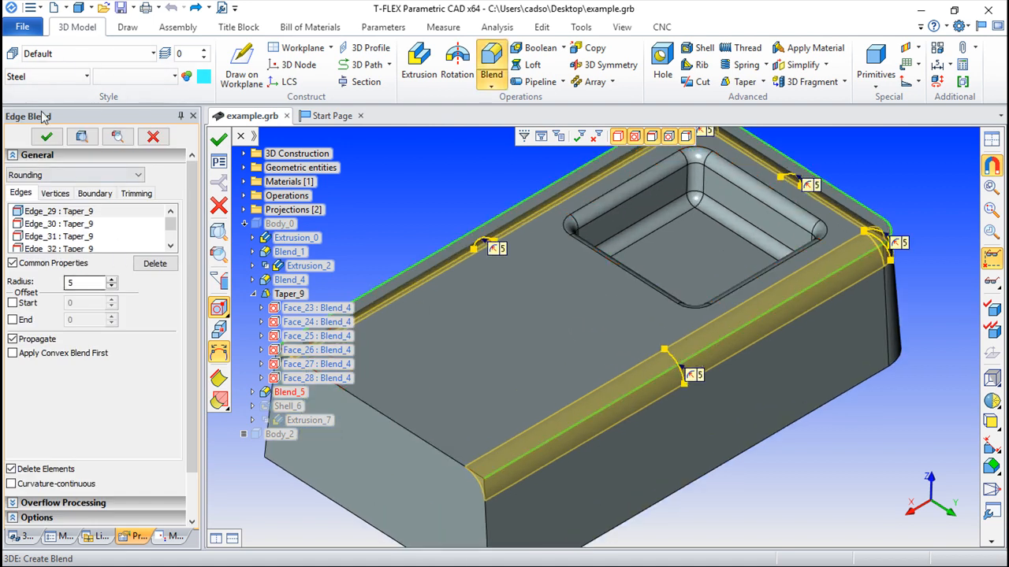
mouse_move(378, 233)
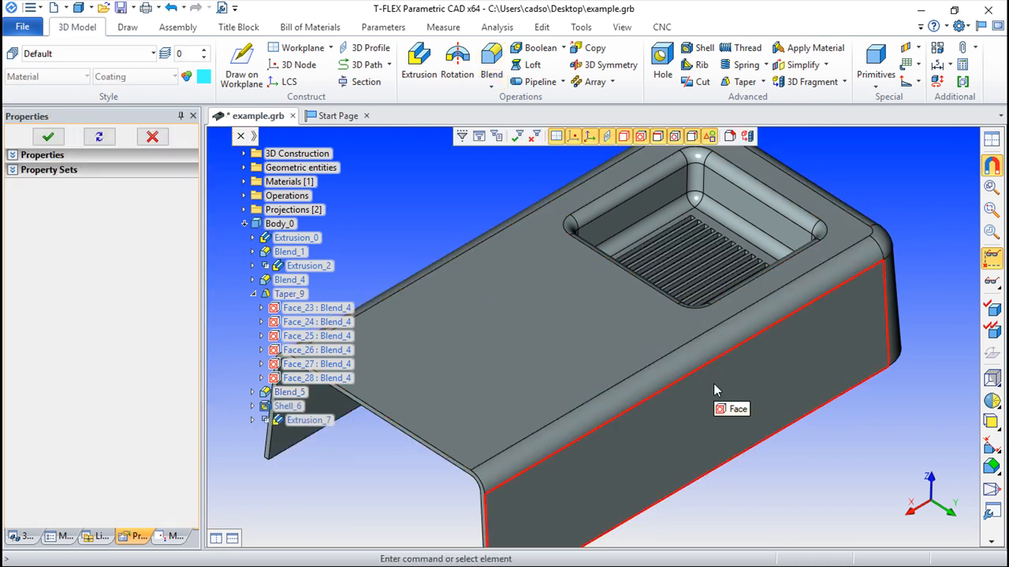
mouse_move(681, 416)
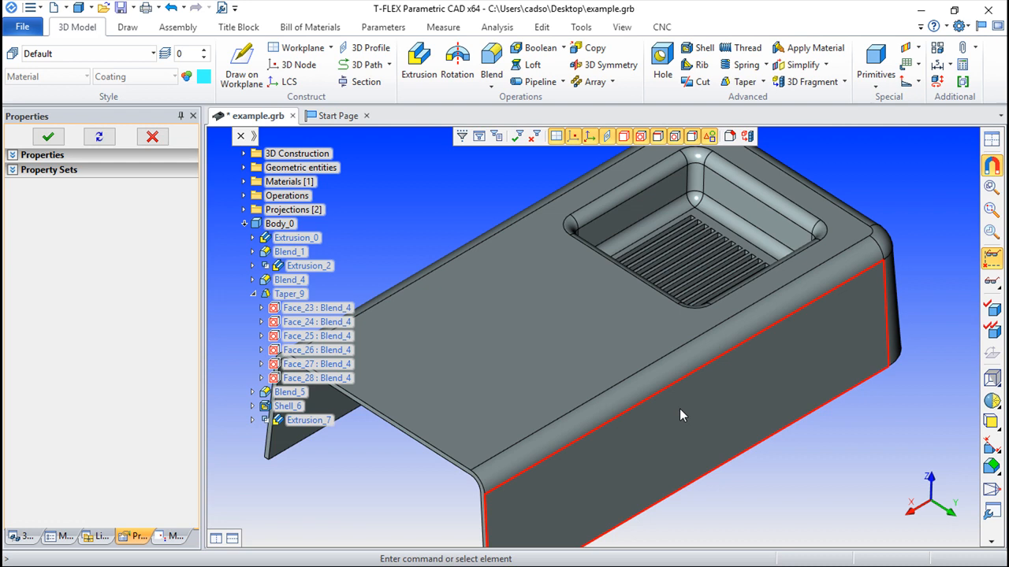
click(290, 391)
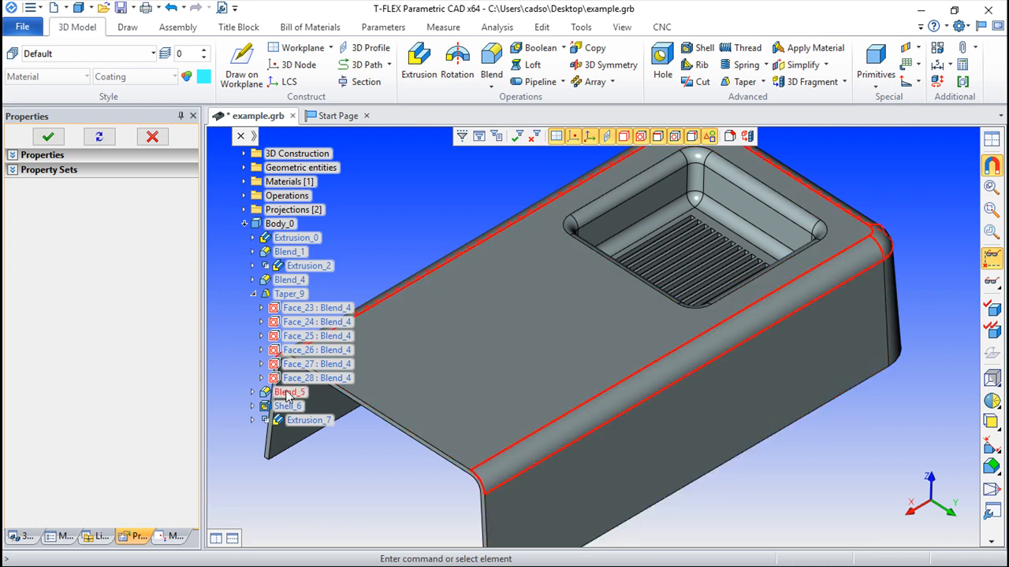
right_click(288, 391)
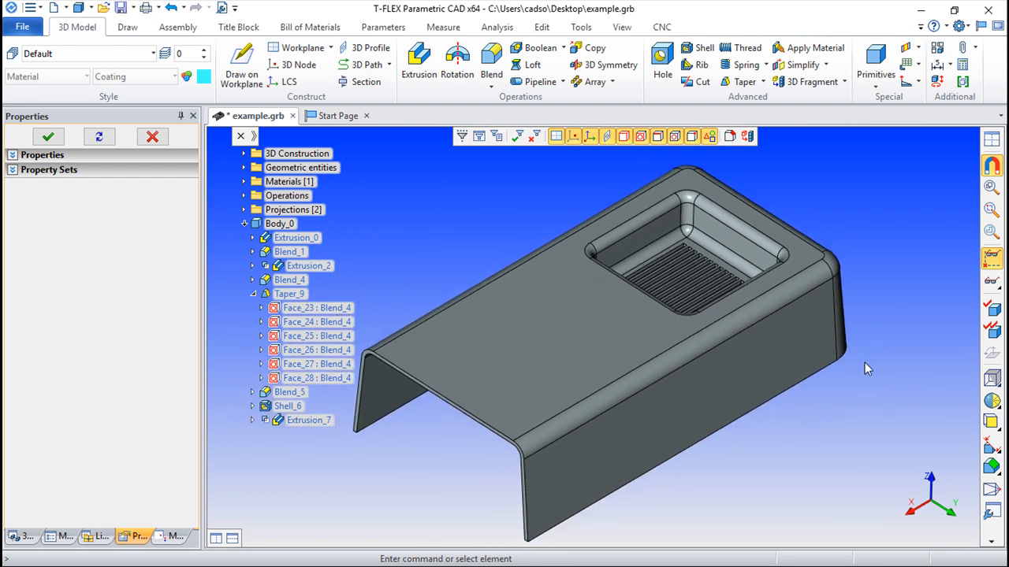
mouse_move(249, 249)
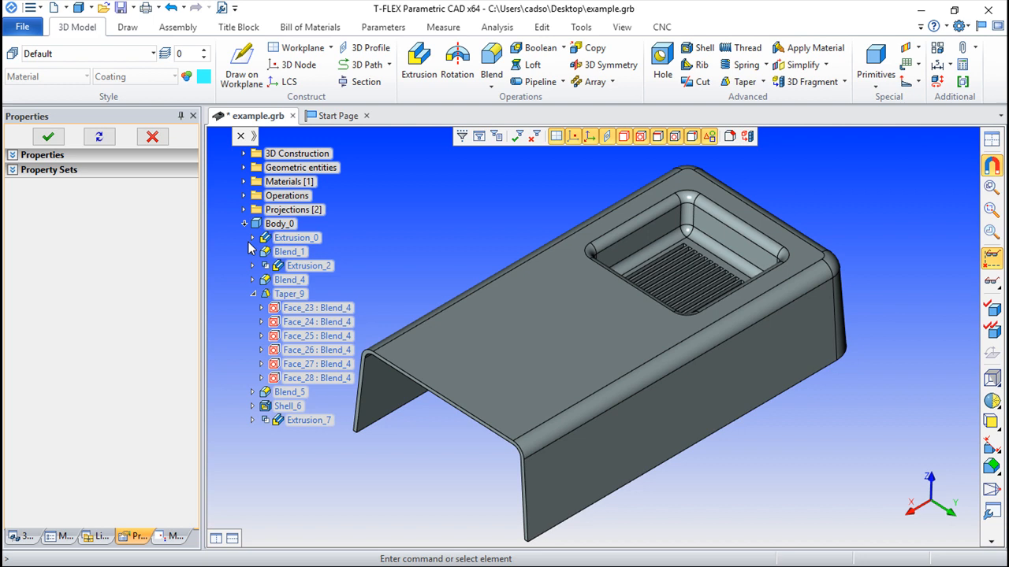
- Expand Extrusion_0 and open its 3D Profile_0 sketch for editing in the workplane
click(296, 237)
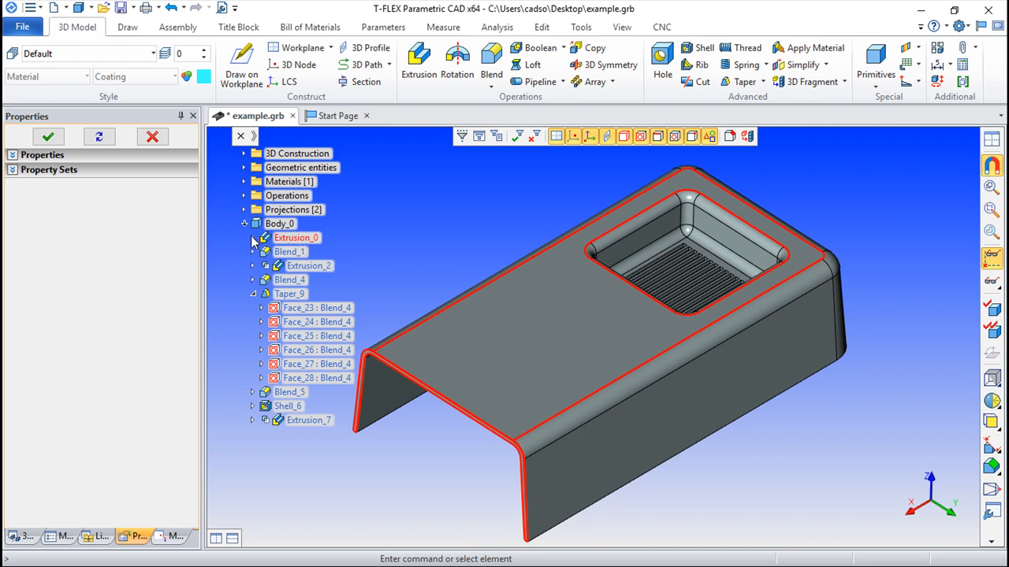
click(252, 236)
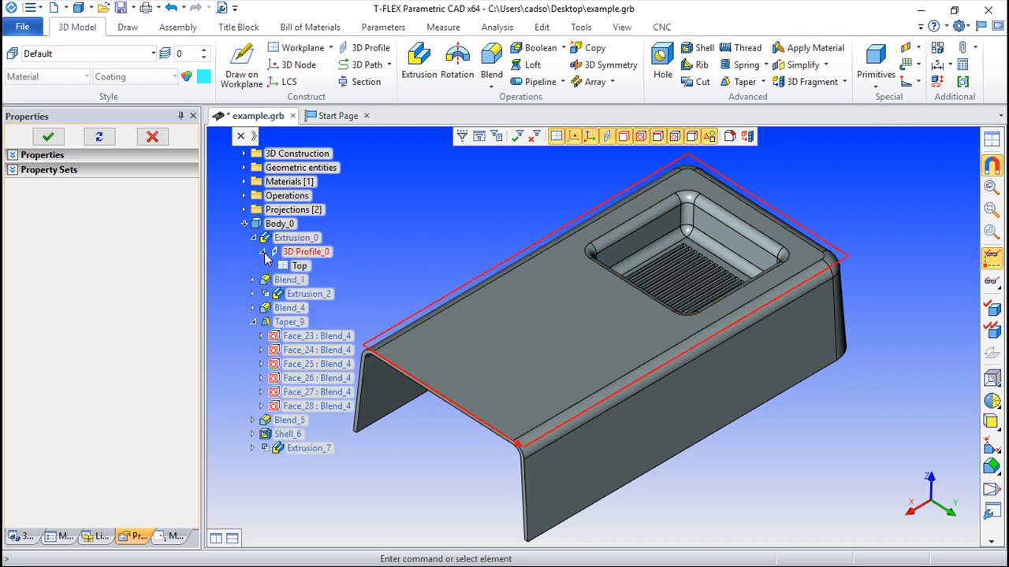
right_click(306, 252)
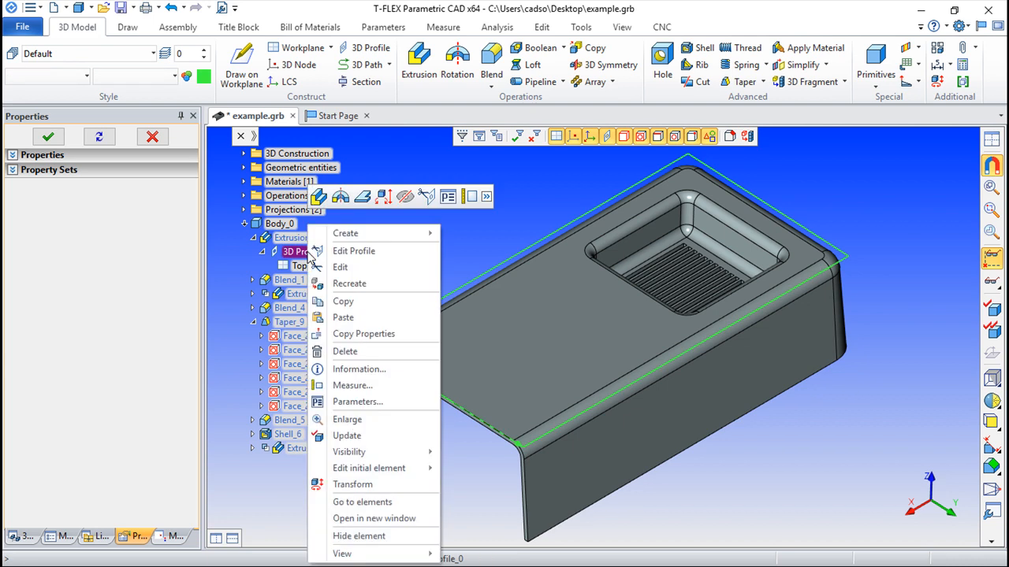
click(353, 251)
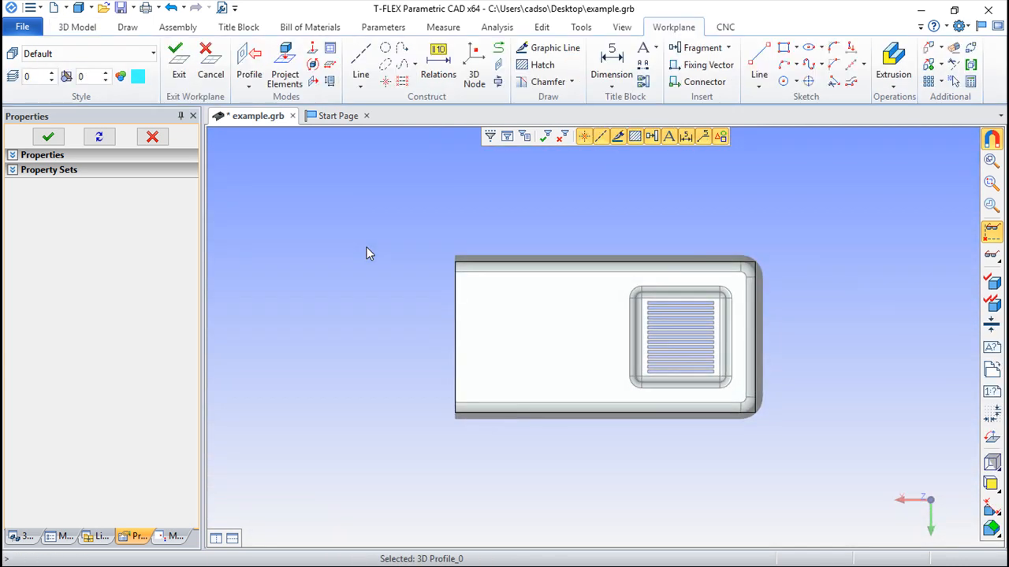
mouse_move(748, 448)
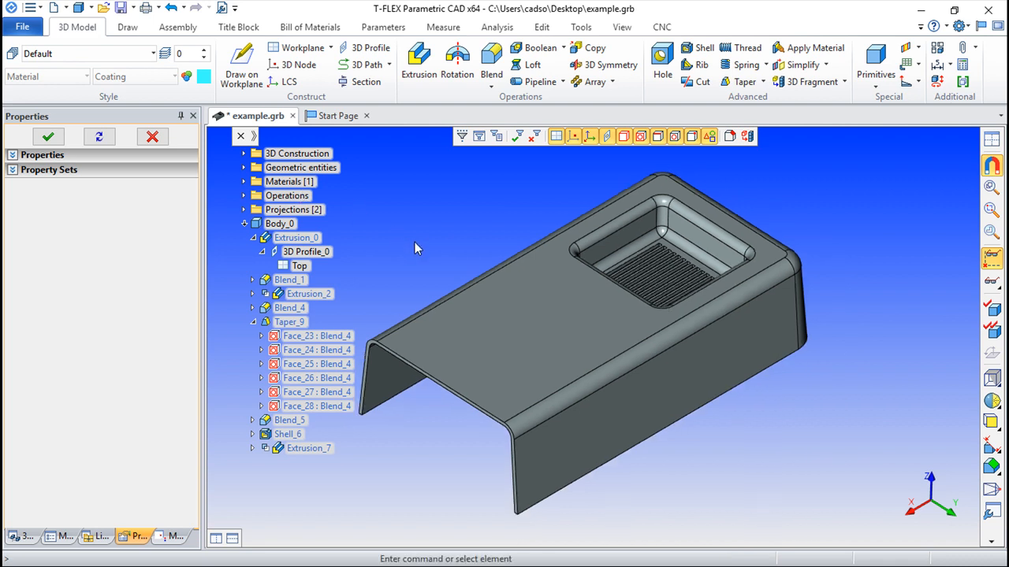
mouse_move(426, 262)
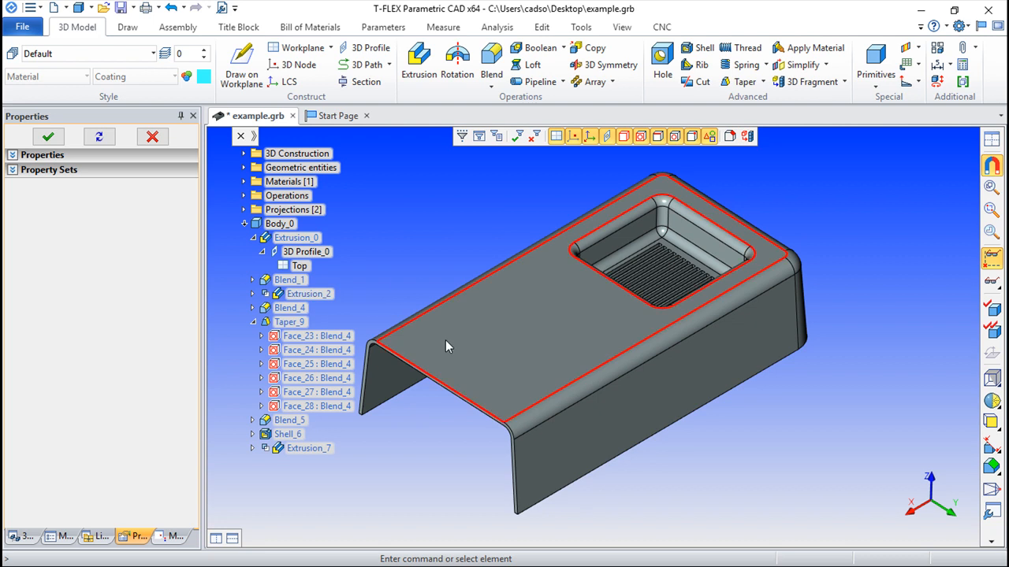
- Roll the model back to Taper_9 via its context menu, showing the block before shell and blend
right_click(290, 322)
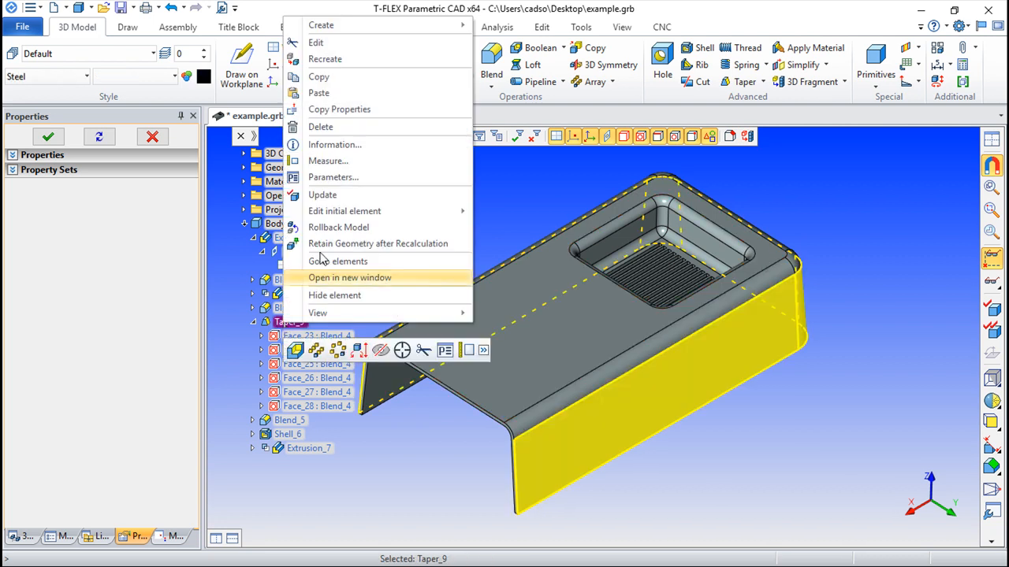
mouse_move(328, 161)
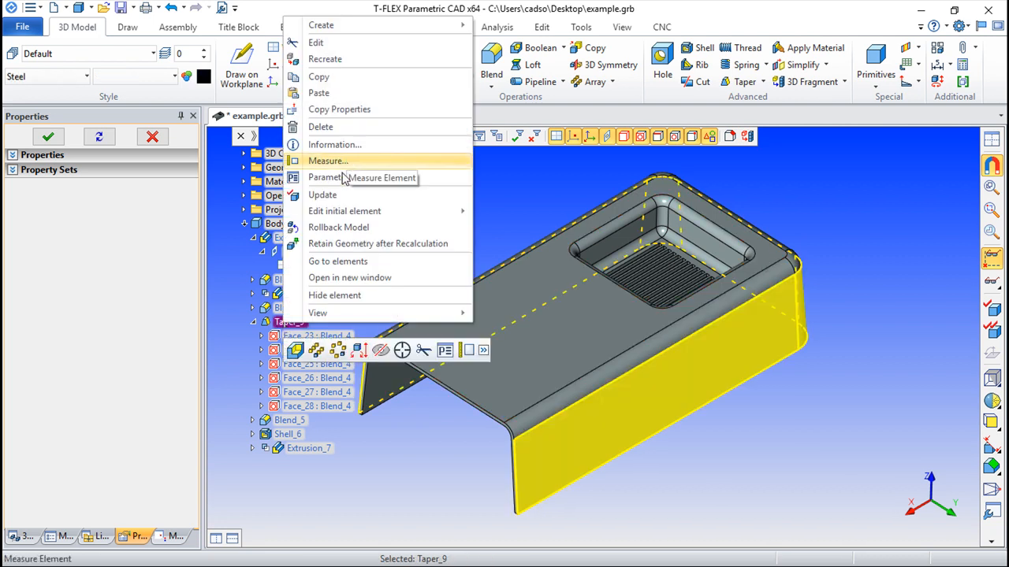
mouse_move(337, 227)
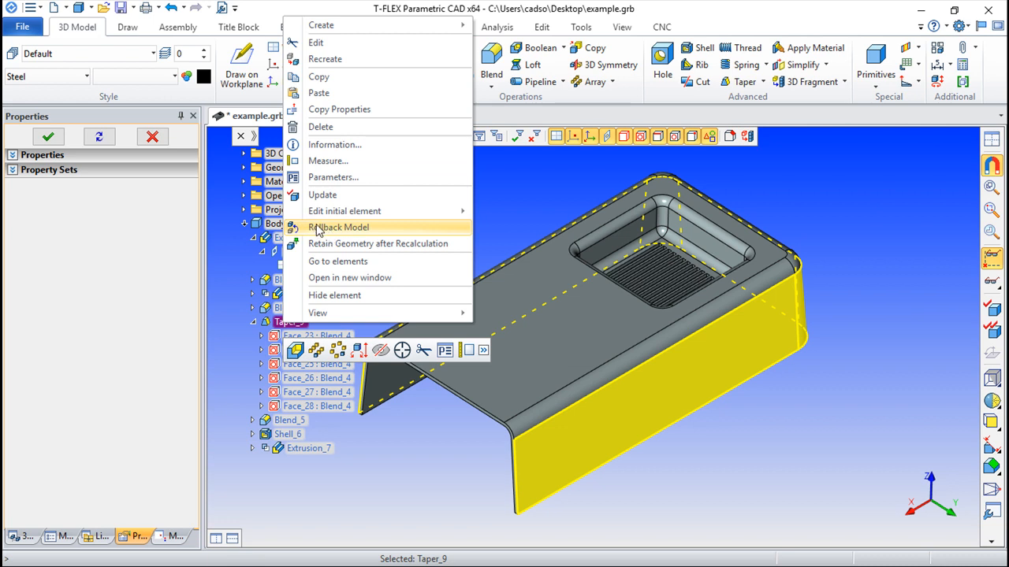
click(339, 227)
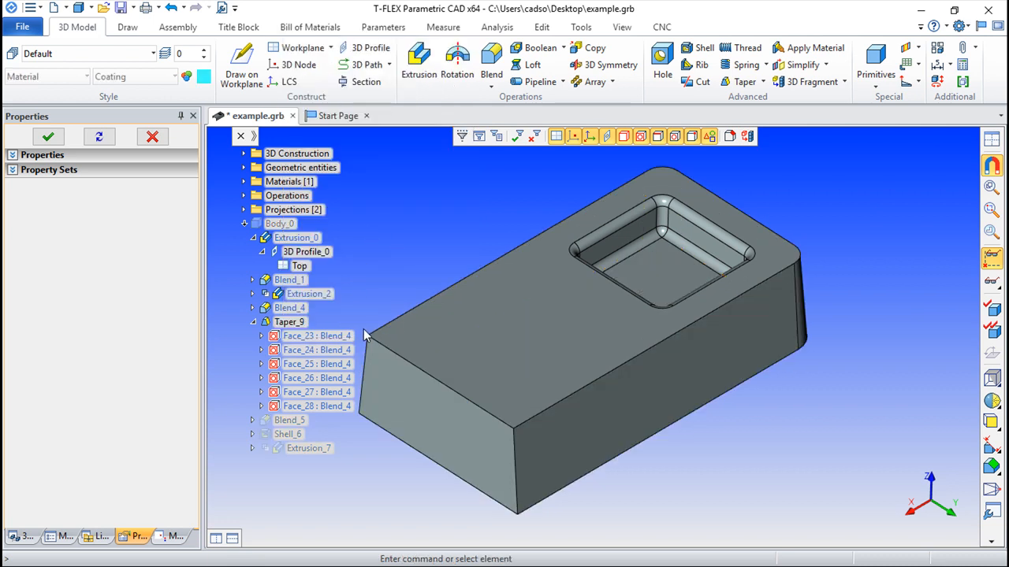
- Select Taper_9 again and bring up its context menu offering Finish Rollback
click(441, 386)
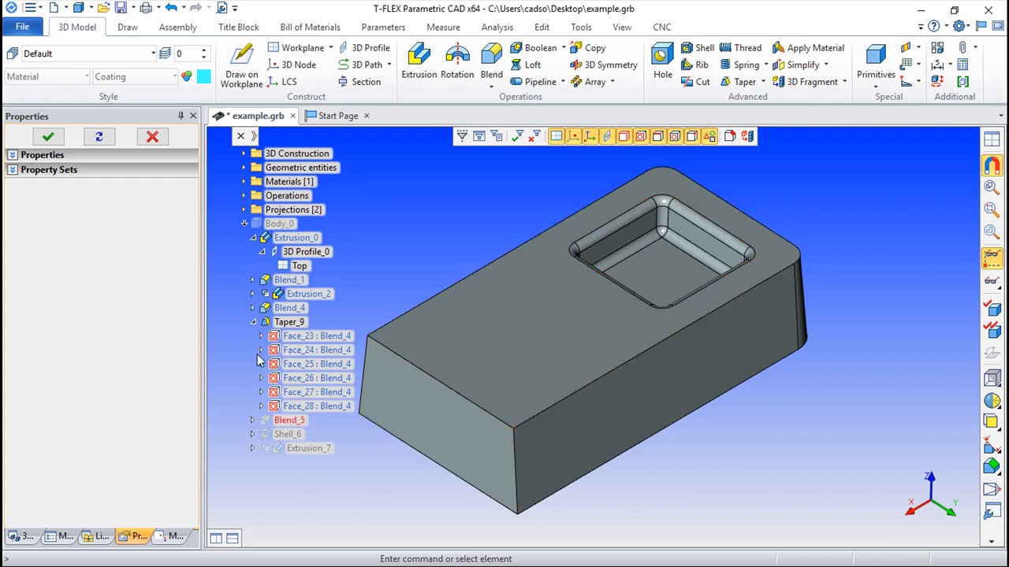
click(290, 321)
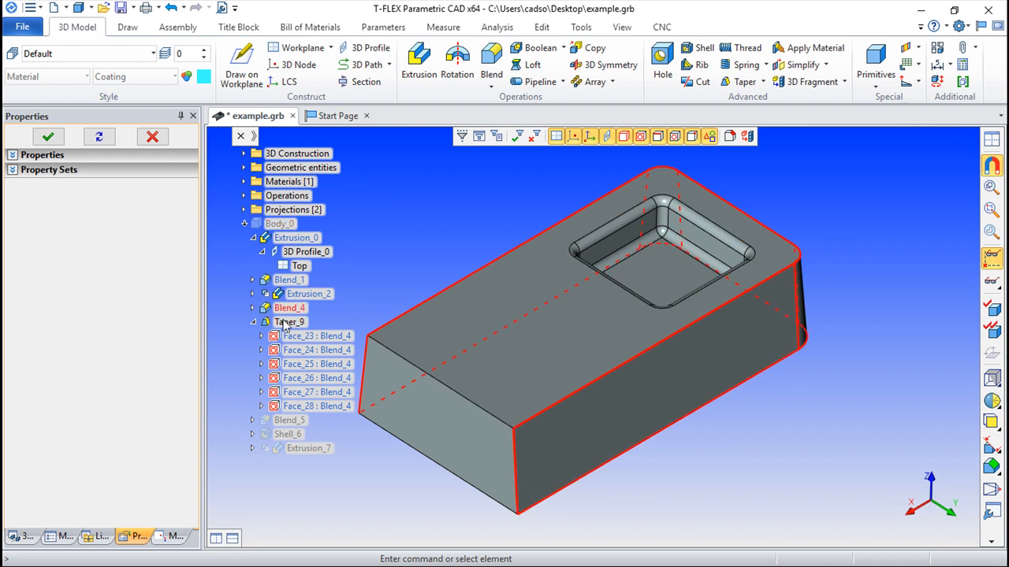
right_click(290, 322)
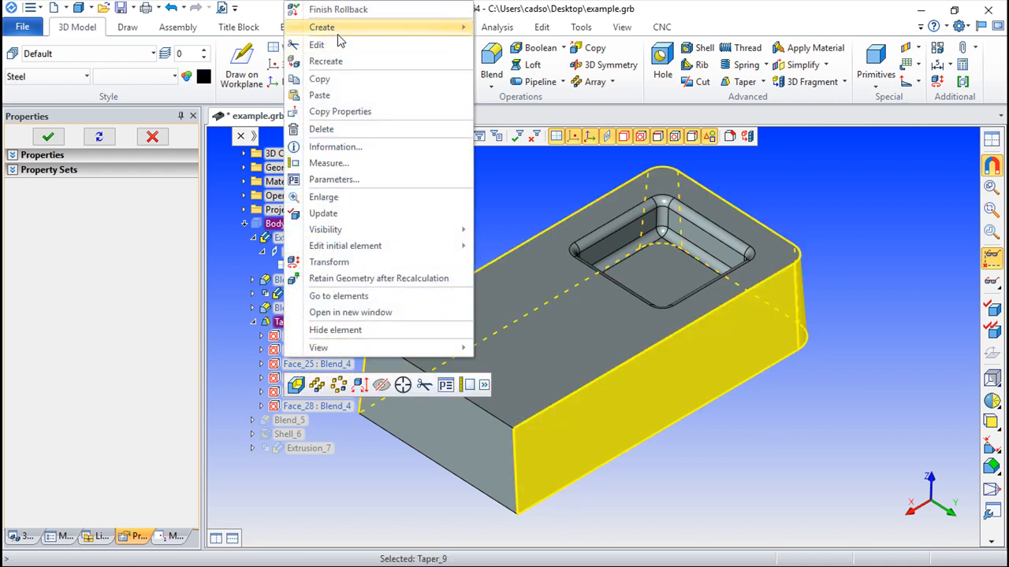
- Finish the rollback to restore the shelled housing with its blend and final extrusion
click(315, 44)
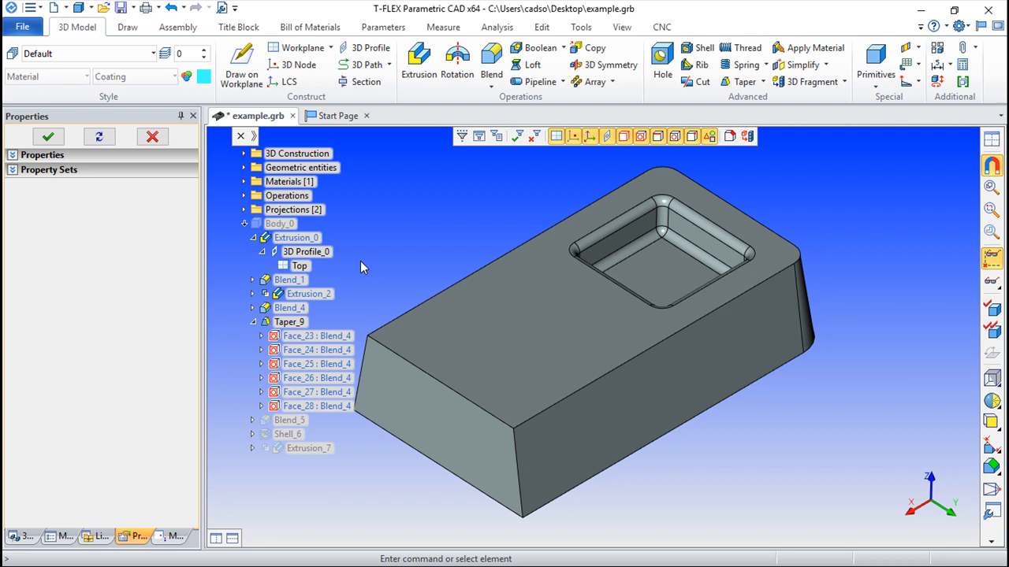
mouse_move(403, 276)
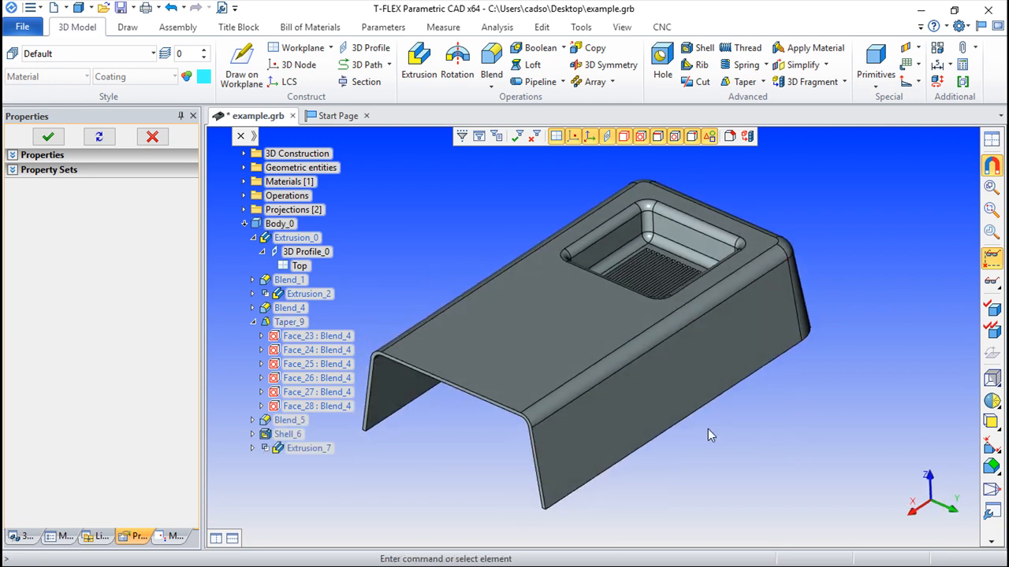
drag(709, 433, 528, 450)
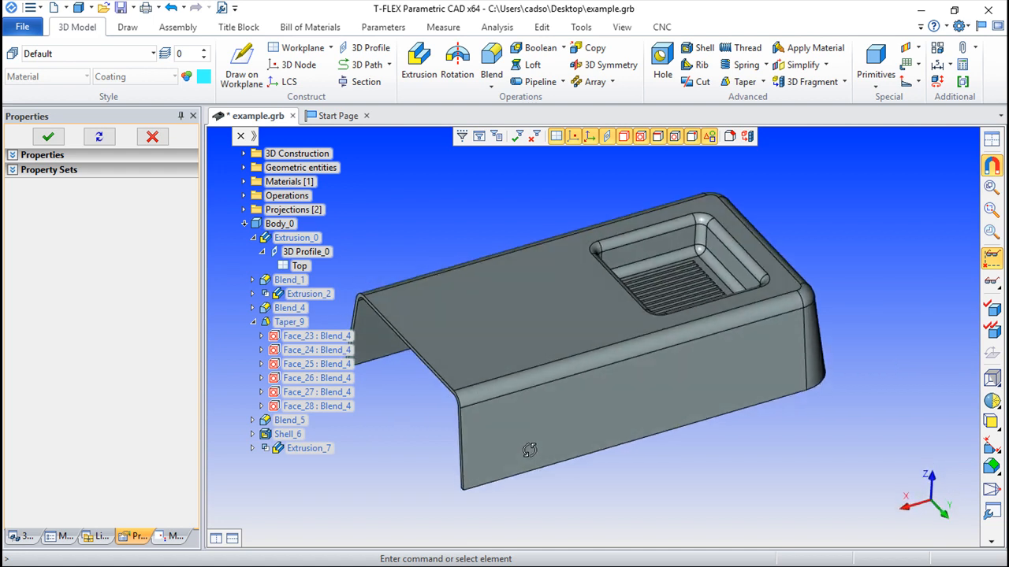